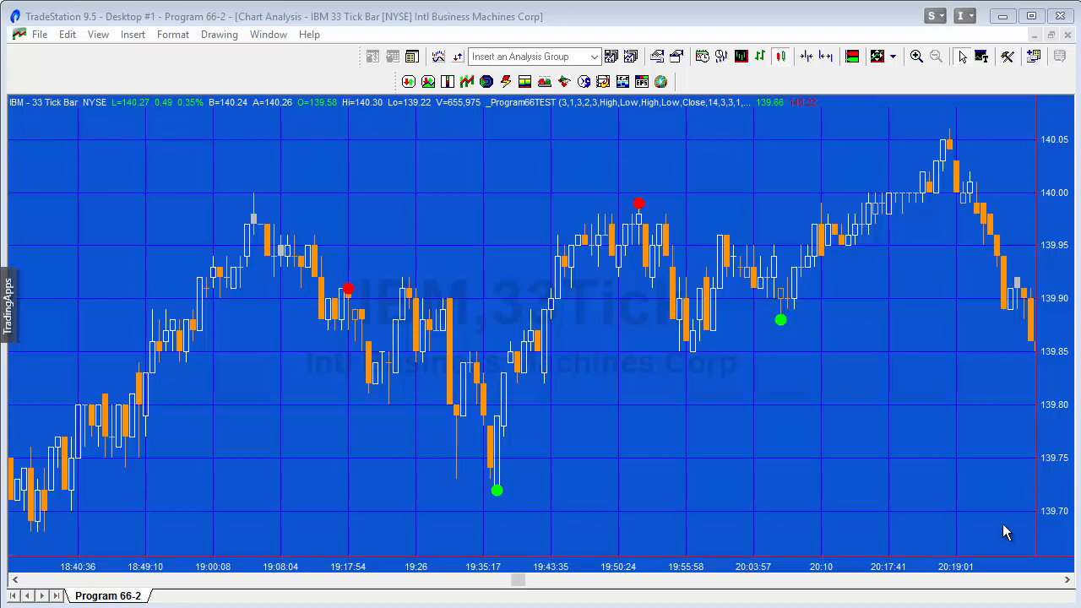
pyautogui.moveTo(452, 174)
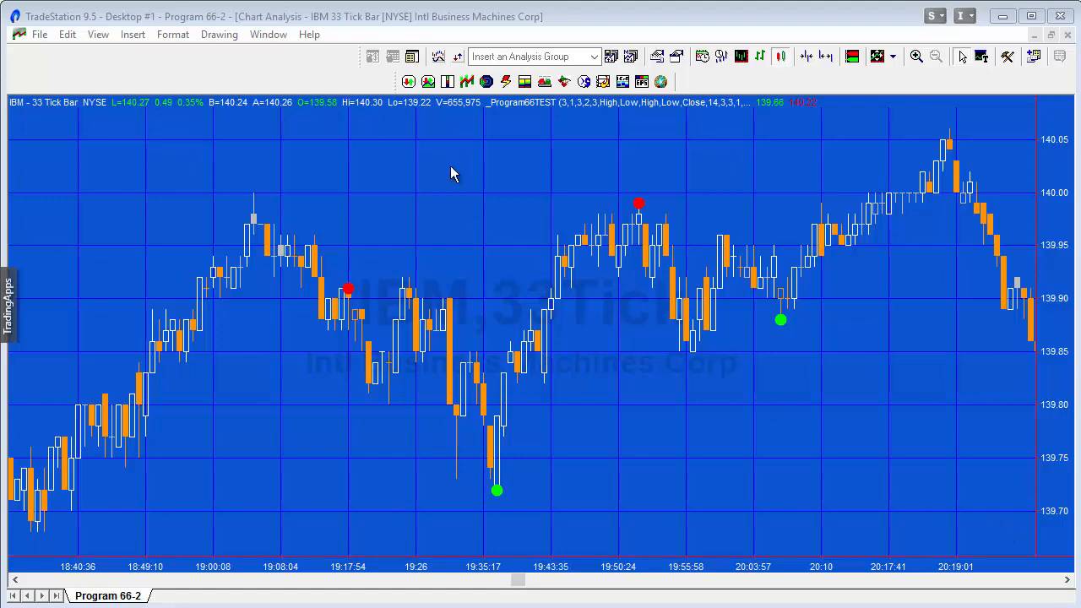
# - Switch via the Window menu to the EURUSD 5-minute chart with Program 62's divergence lines
pyautogui.click(267, 33)
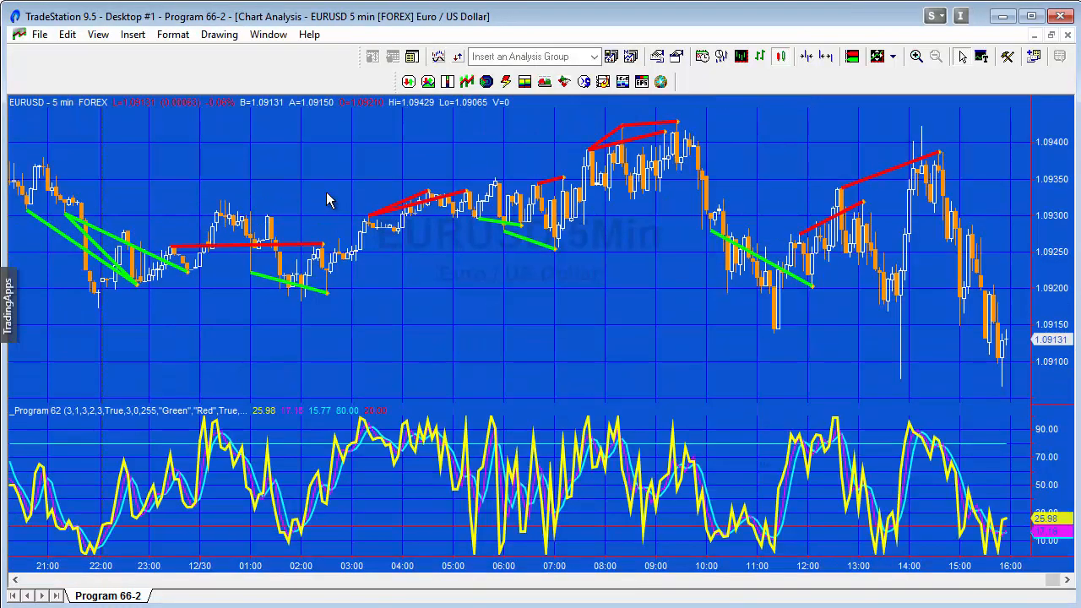
pyautogui.moveTo(339, 201)
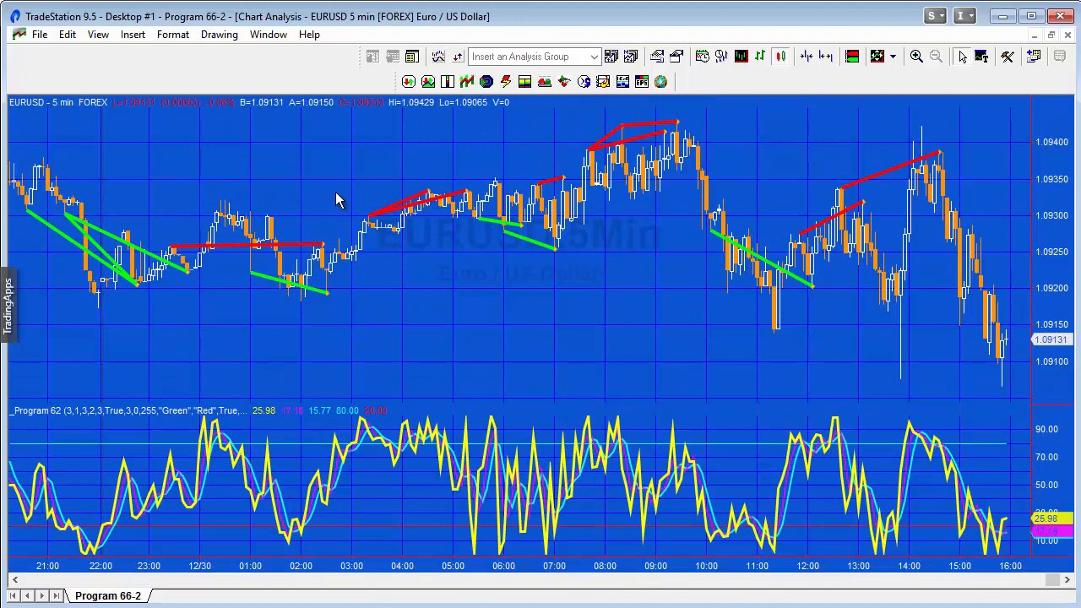
pyautogui.moveTo(422, 252)
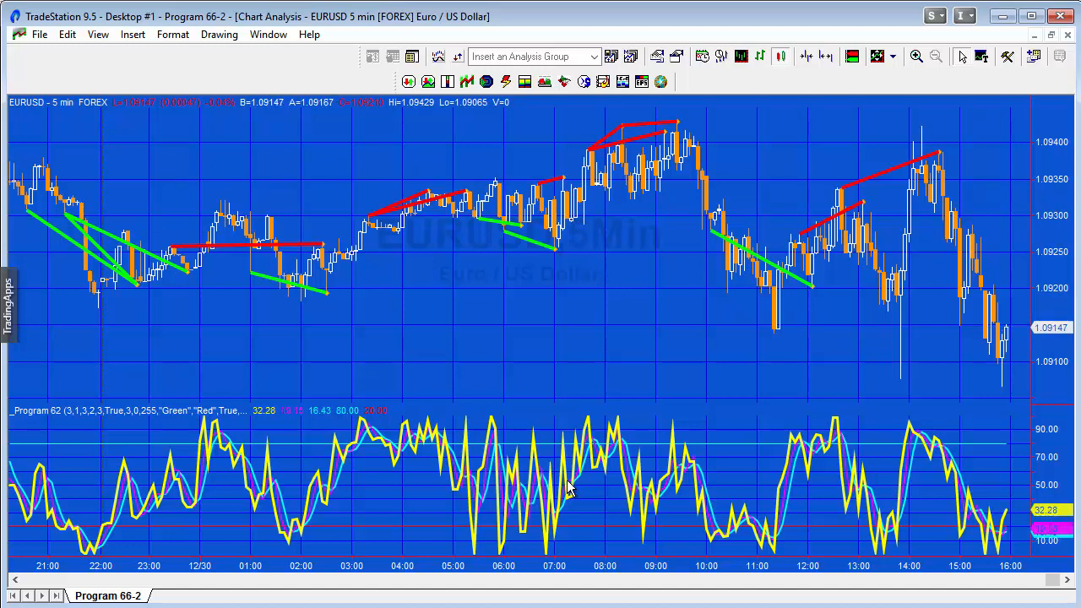
pyautogui.moveTo(189, 211)
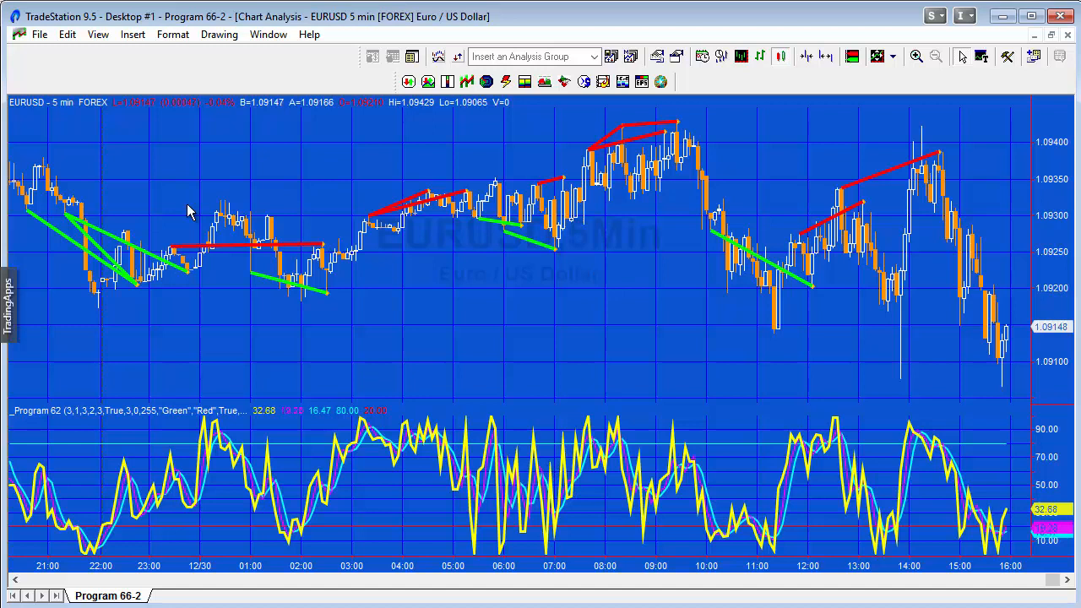
pyautogui.moveTo(245, 42)
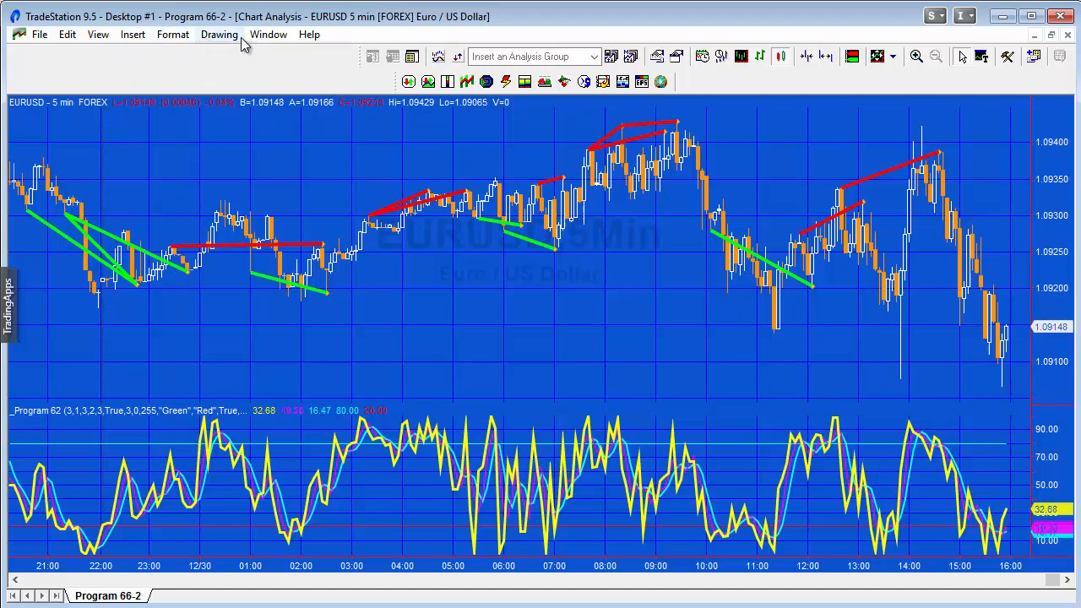
pyautogui.moveTo(263, 41)
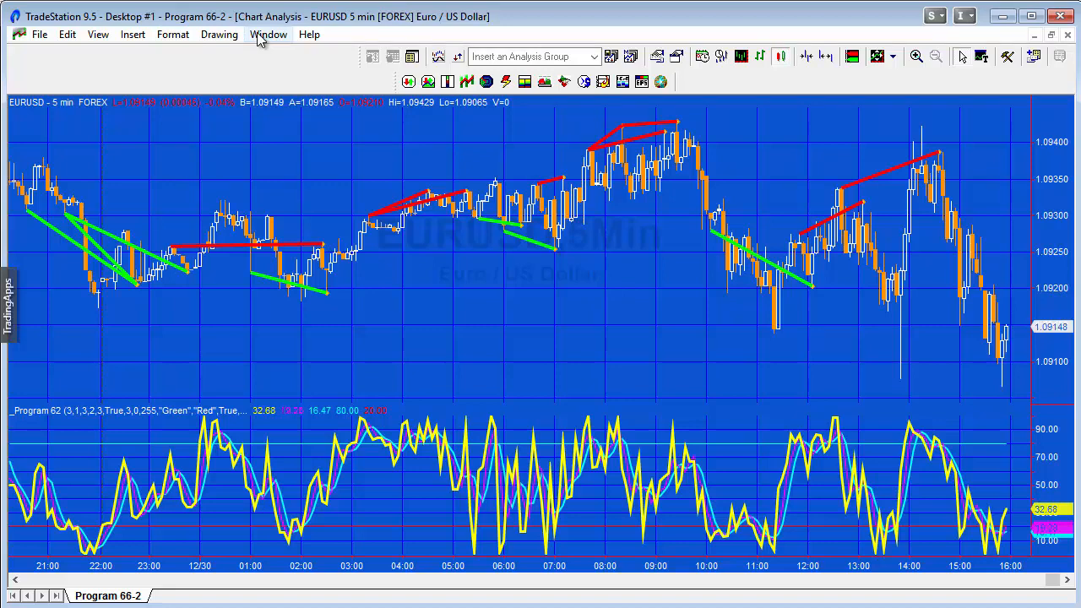
# - Return to the IBM 33 tick bar chart and bring up its Format menu
pyautogui.click(269, 34)
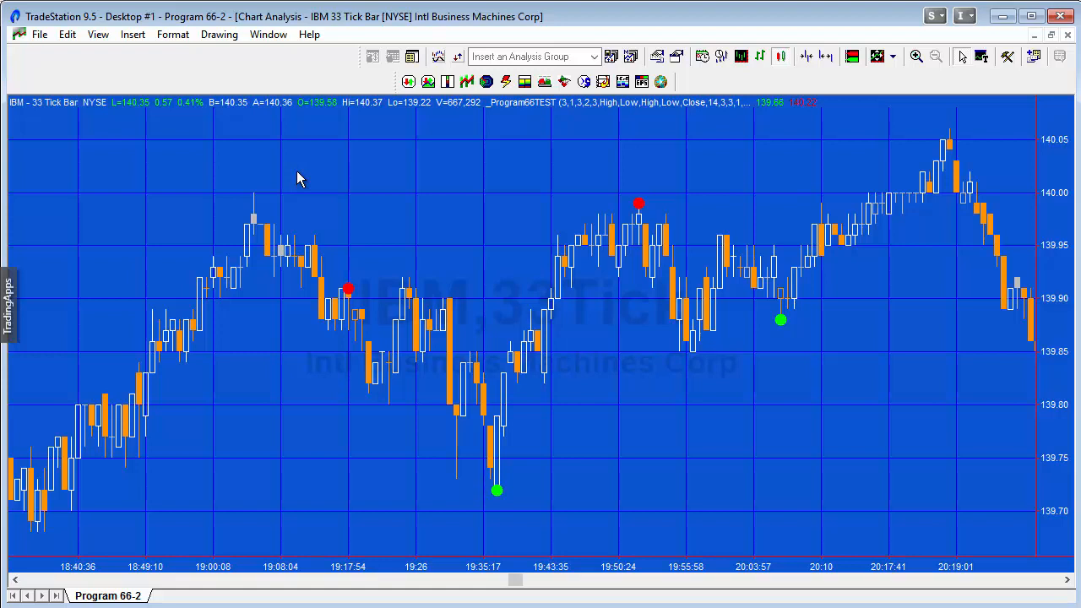
pyautogui.moveTo(436, 523)
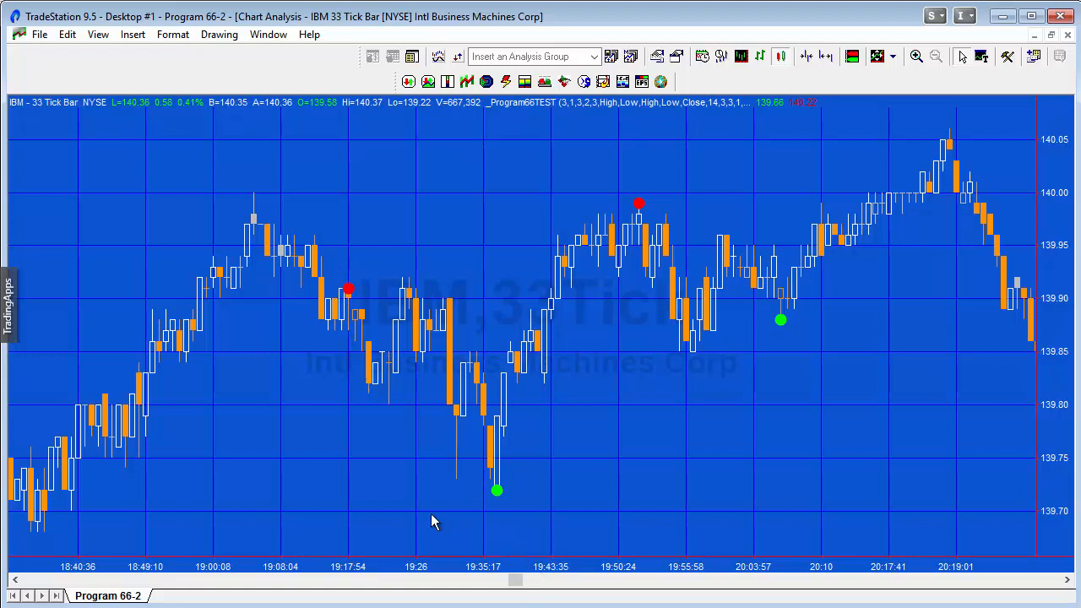
pyautogui.moveTo(403, 419)
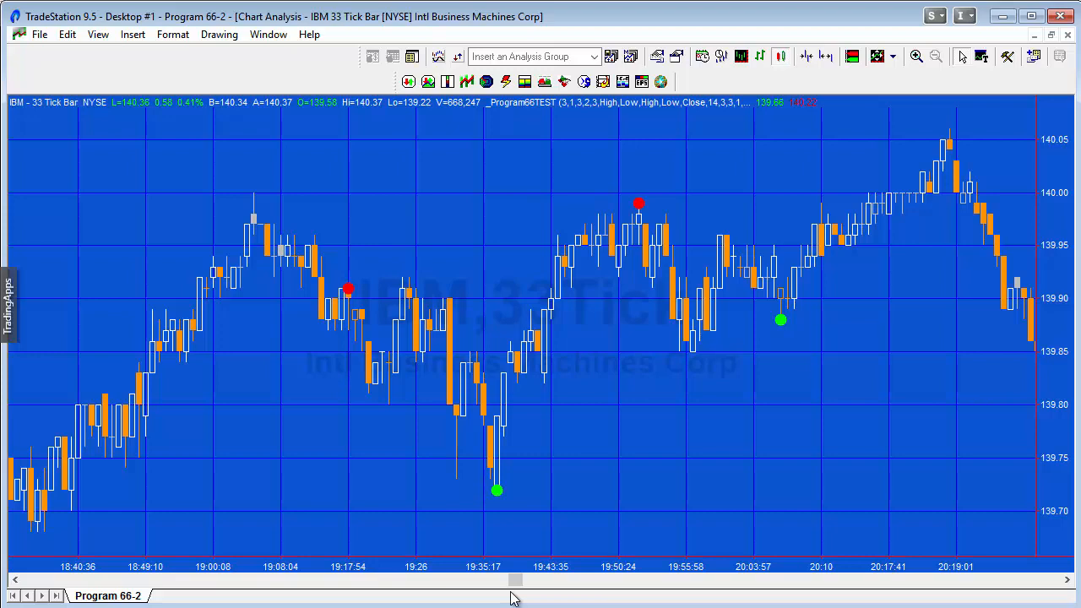
pyautogui.click(172, 34)
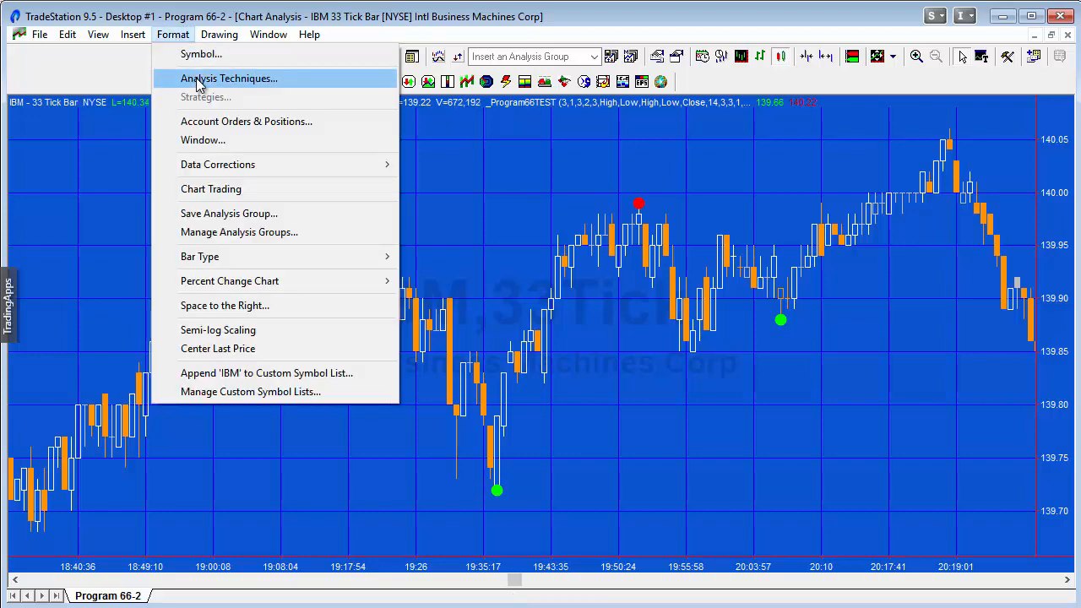
# - Review the Inputs list of the Program66TEST show-me study via Format > Analysis Techniques
pyautogui.click(229, 78)
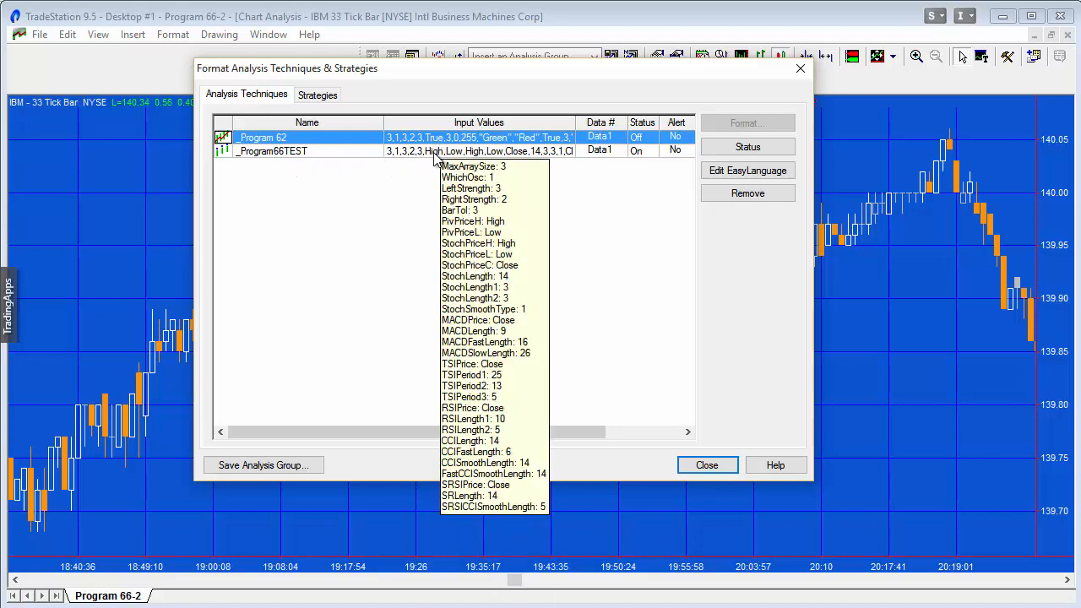
pyautogui.click(747, 122)
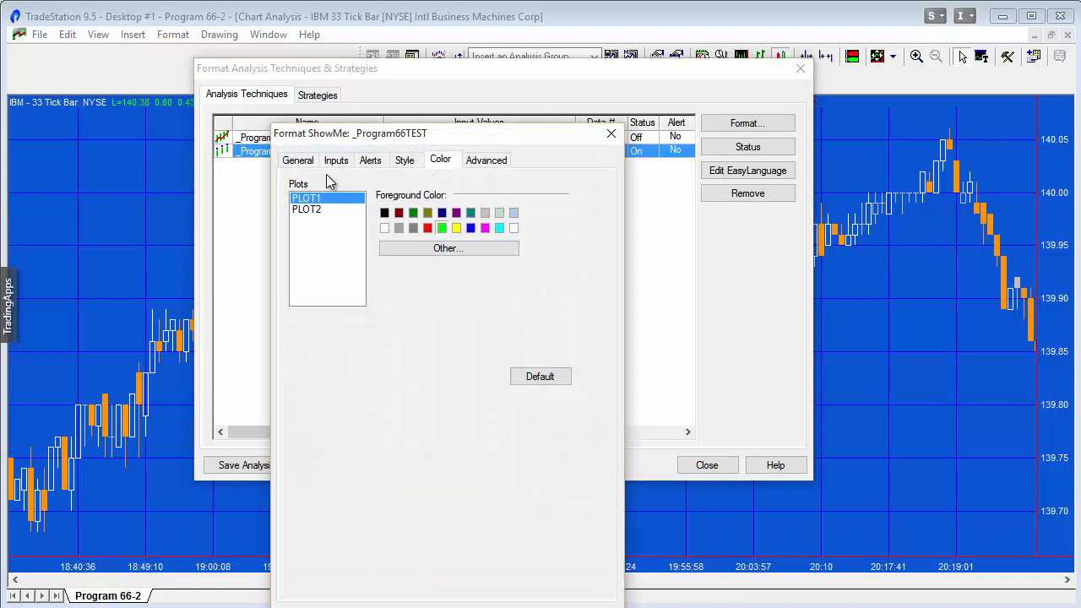
pyautogui.click(334, 158)
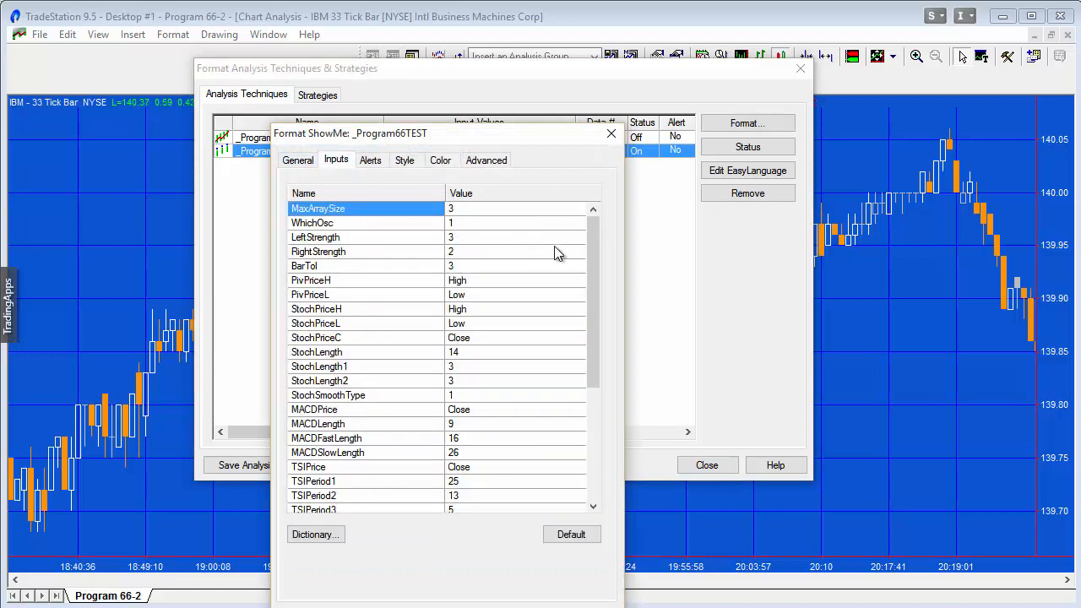
pyautogui.scroll(-3)
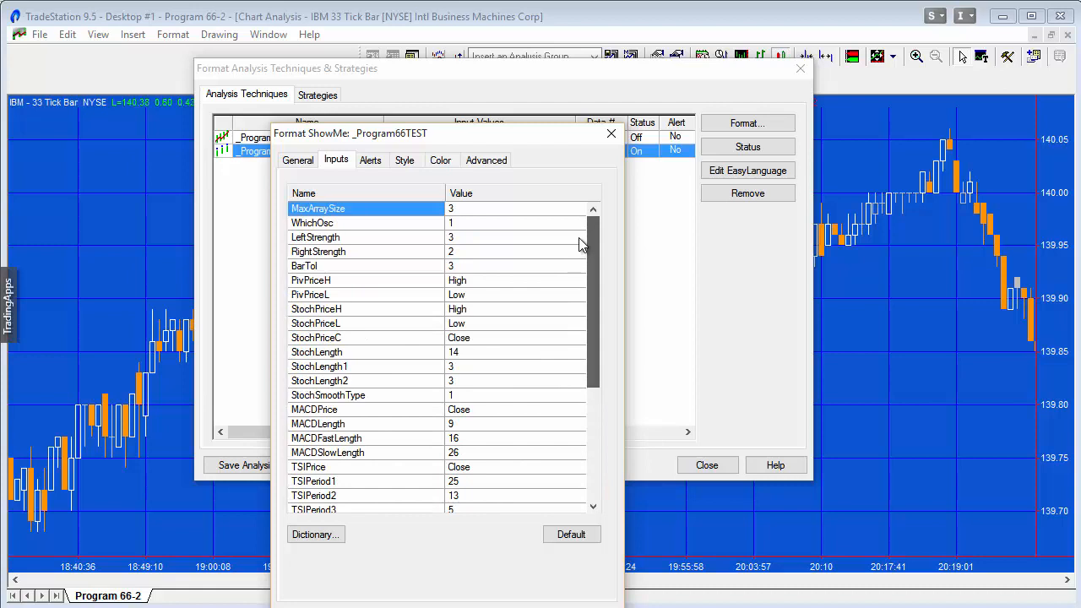
pyautogui.moveTo(581, 245)
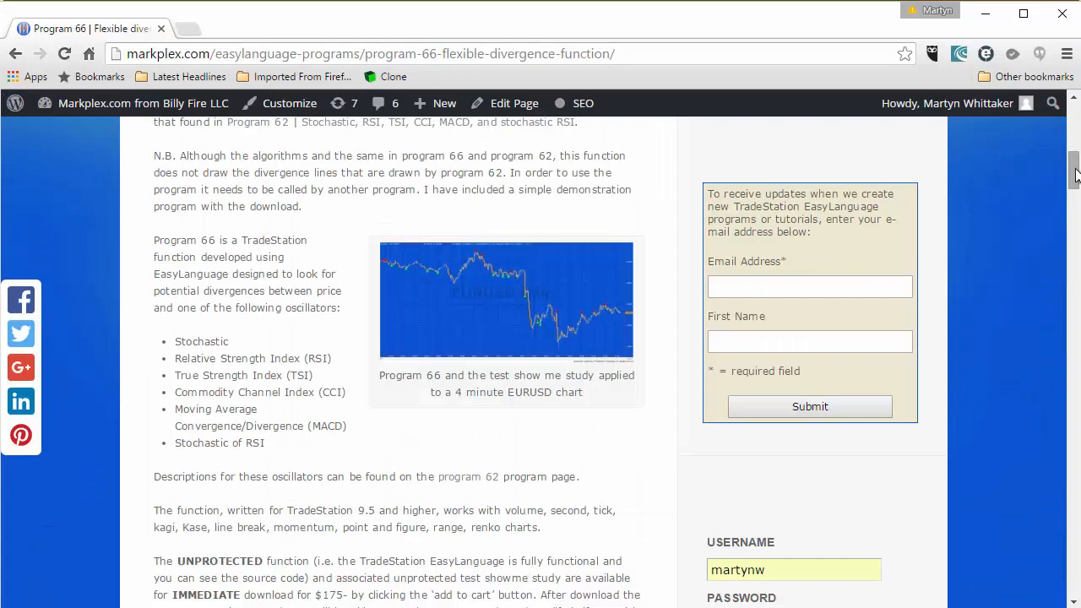
# - Scroll the Program 66 page down to the WhichOsc input values table
pyautogui.scroll(-3)
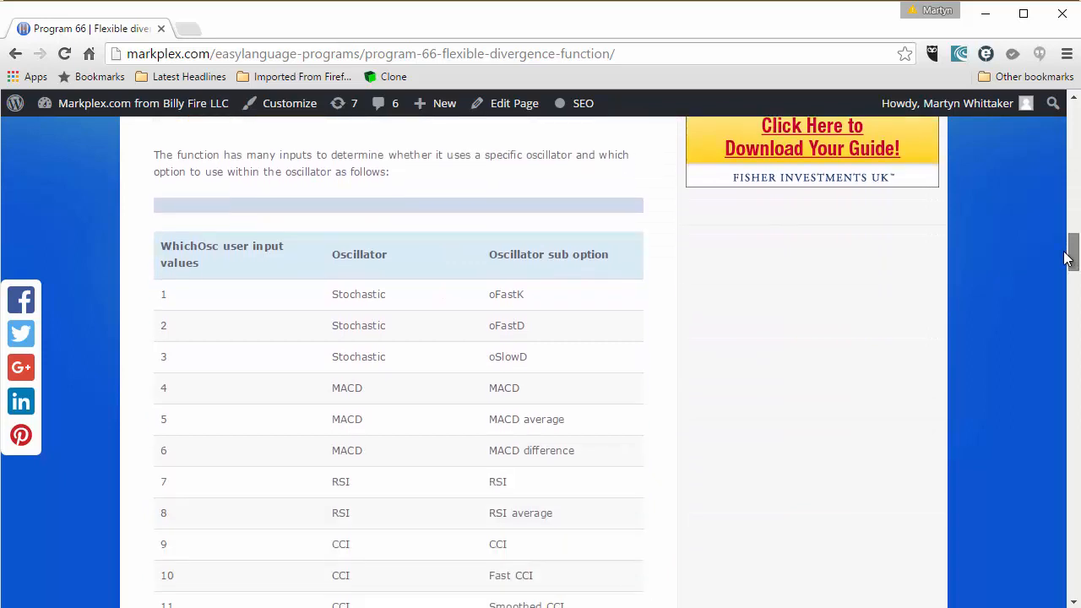
pyautogui.scroll(-3)
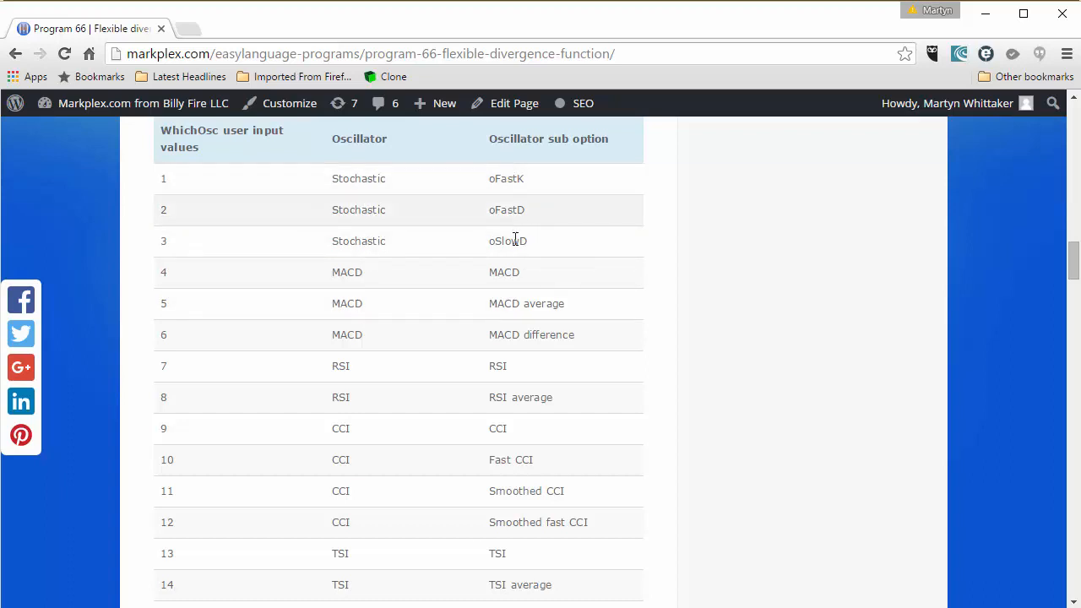
pyautogui.moveTo(192, 396)
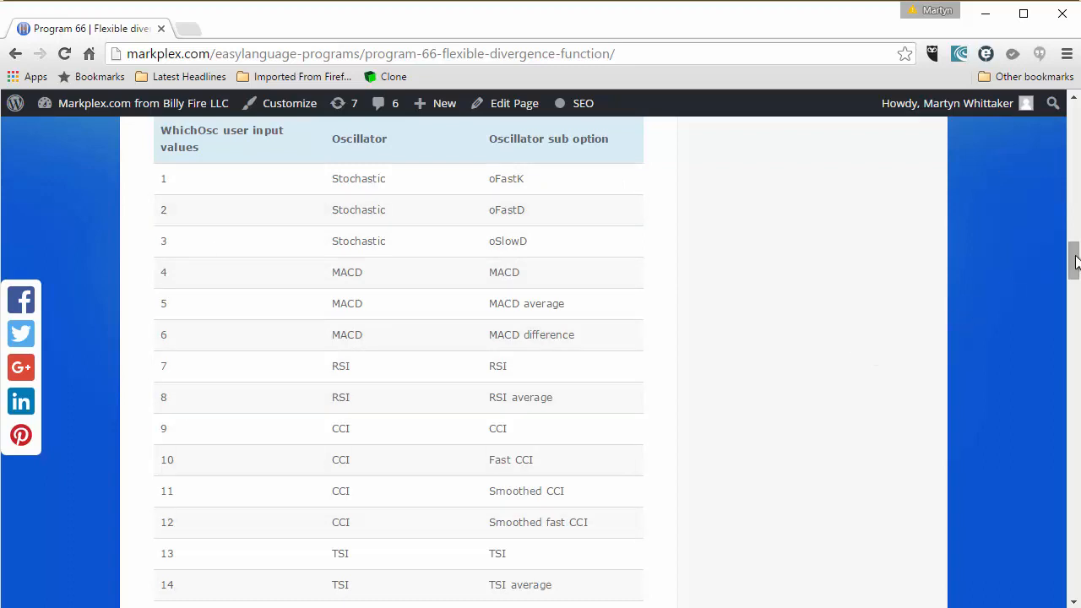
pyautogui.scroll(-3)
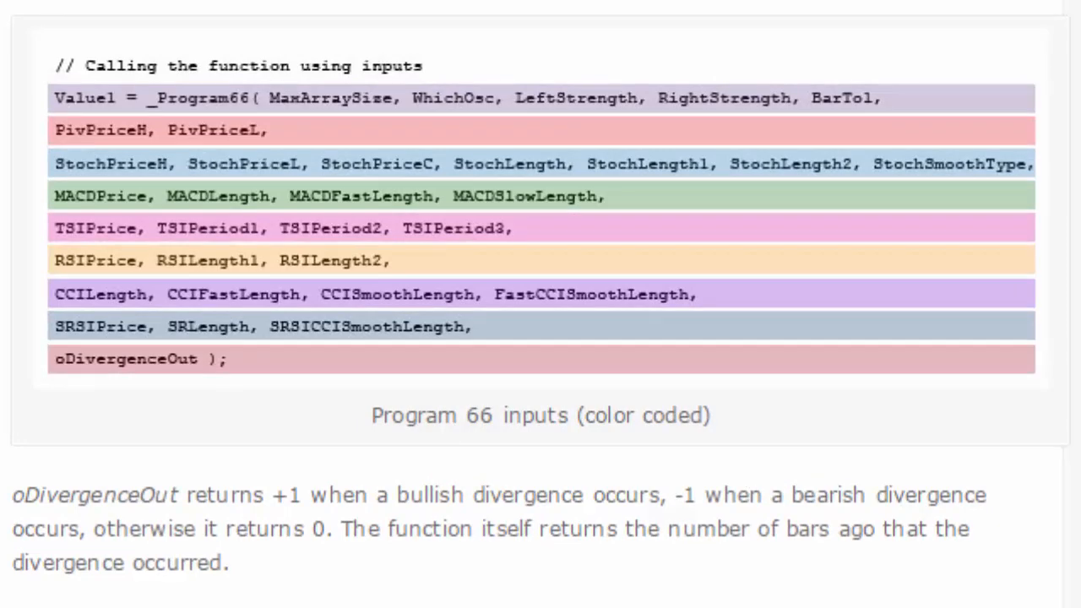
pyautogui.moveTo(228, 161)
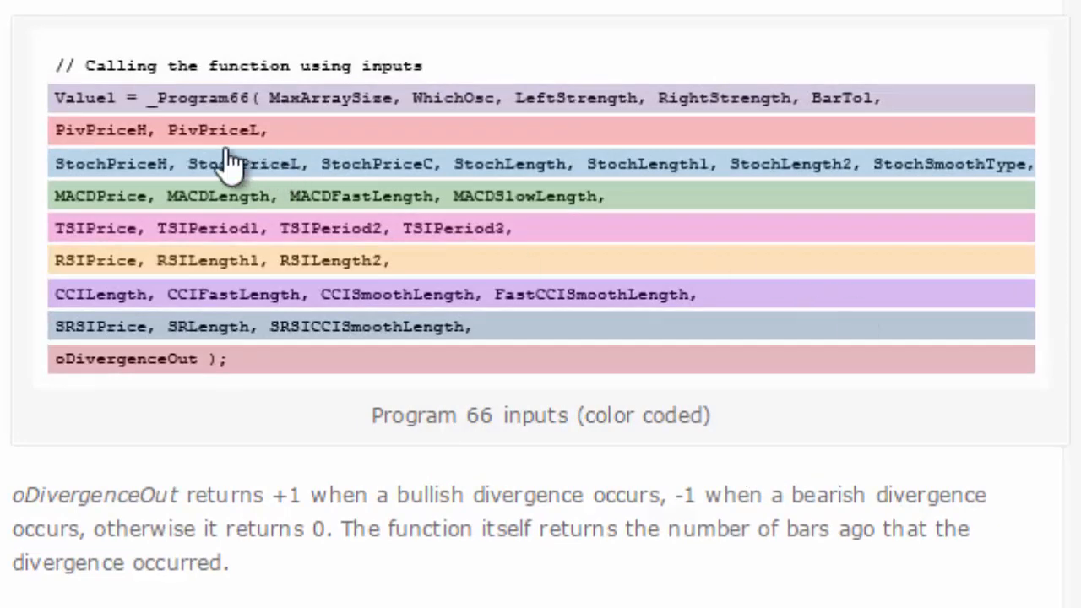
pyautogui.moveTo(524, 165)
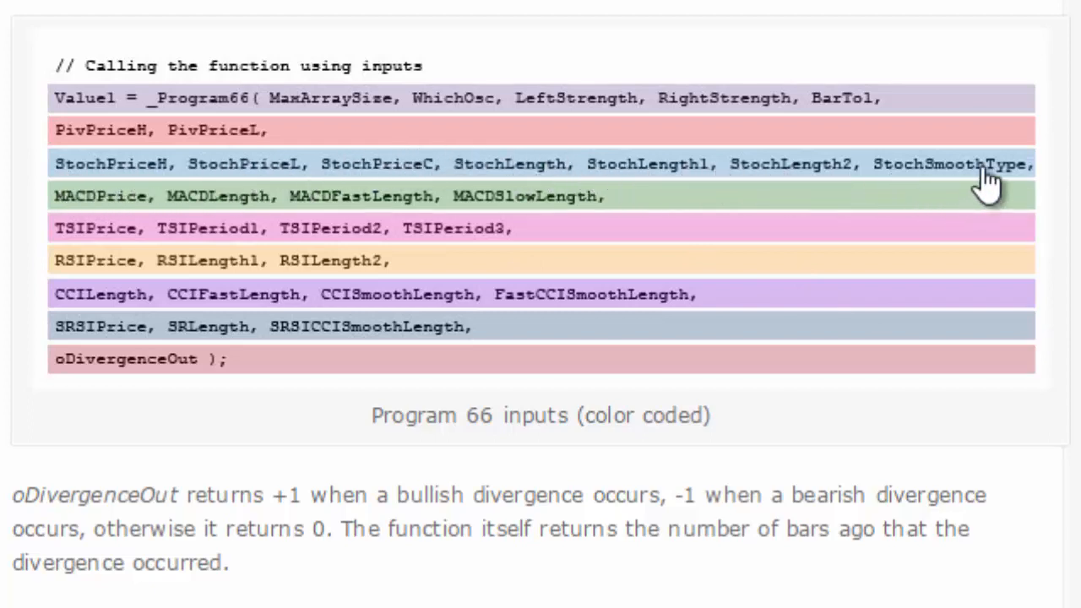
pyautogui.moveTo(1005, 189)
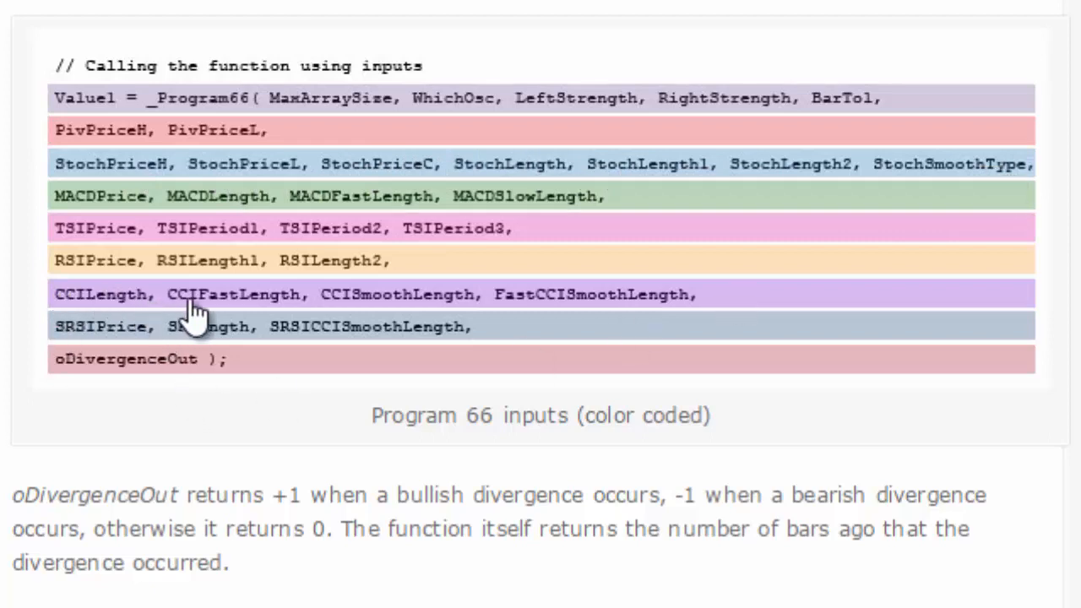
pyautogui.moveTo(652, 304)
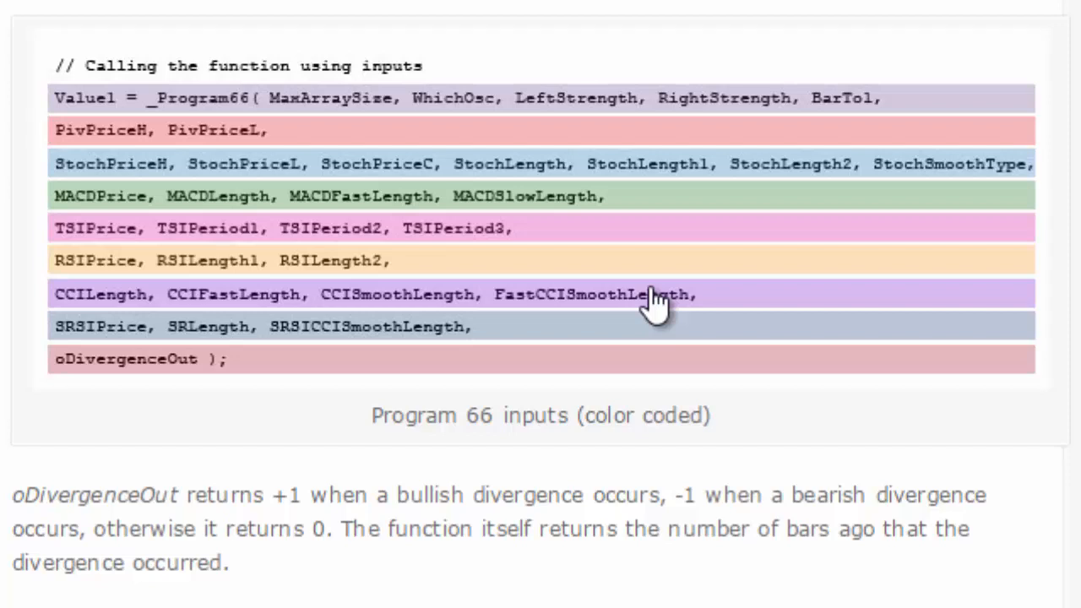
pyautogui.moveTo(81, 414)
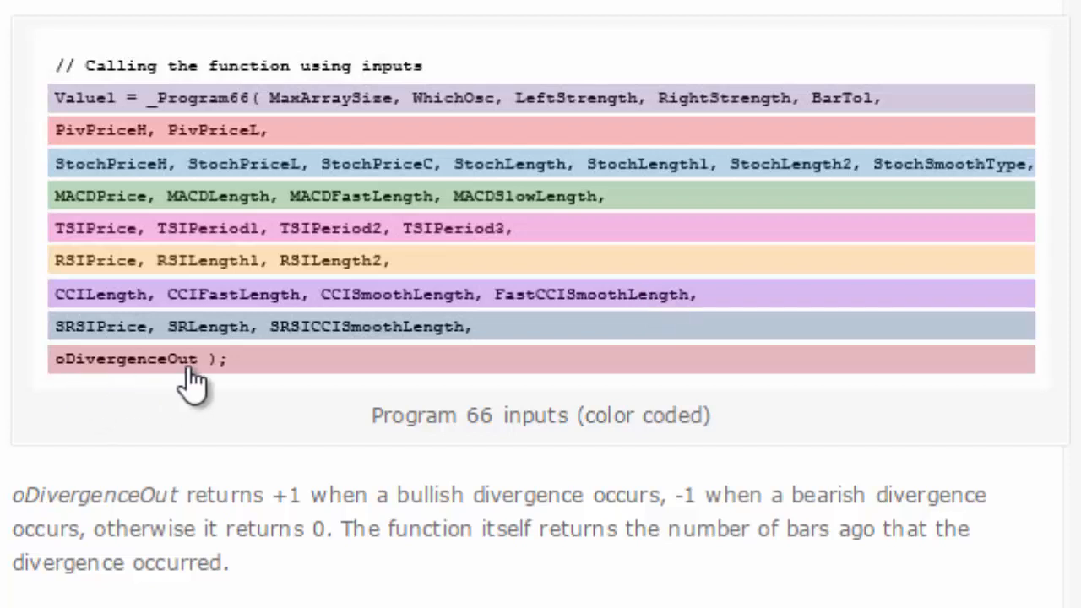
pyautogui.moveTo(178, 76)
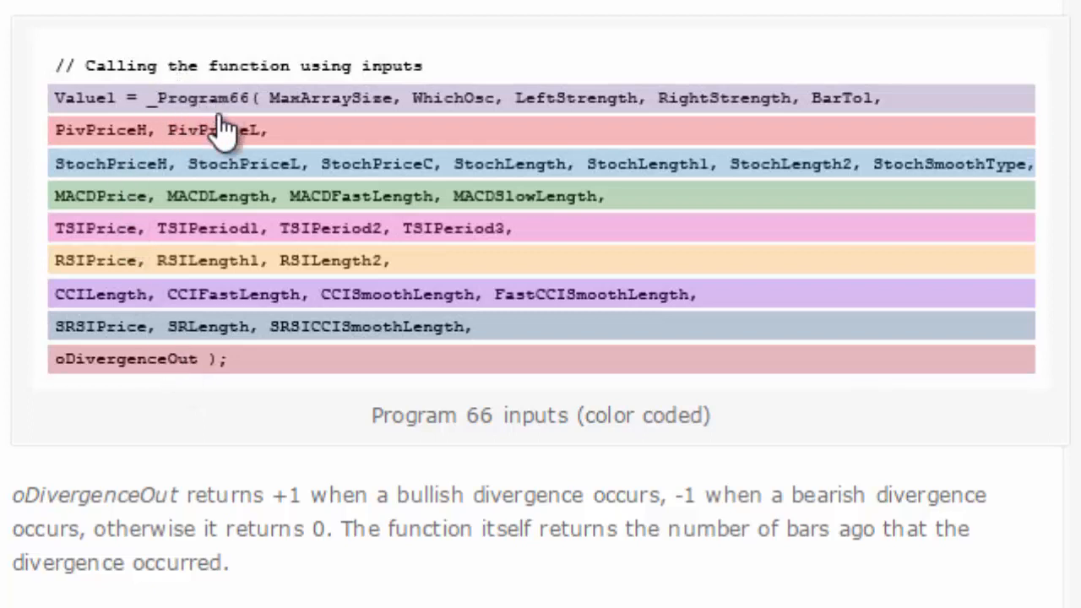
pyautogui.moveTo(291, 126)
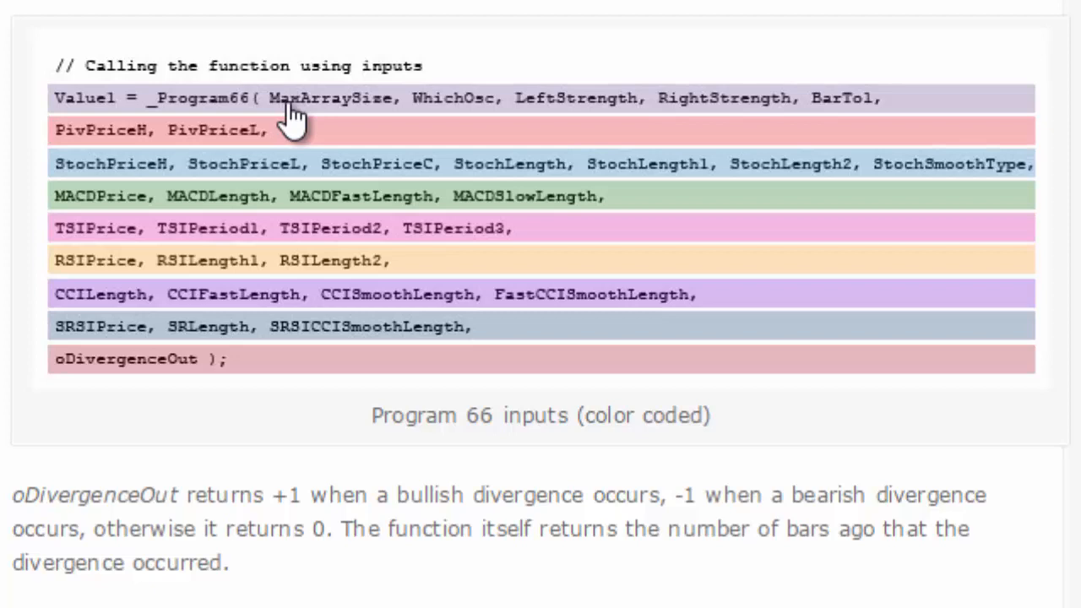
pyautogui.moveTo(470, 132)
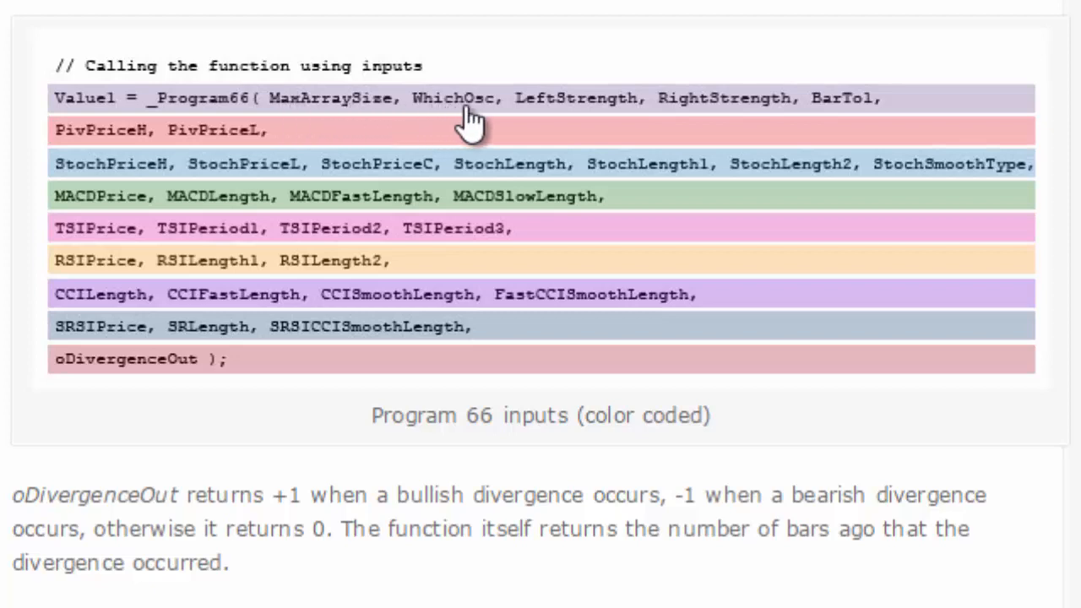
pyautogui.moveTo(708, 110)
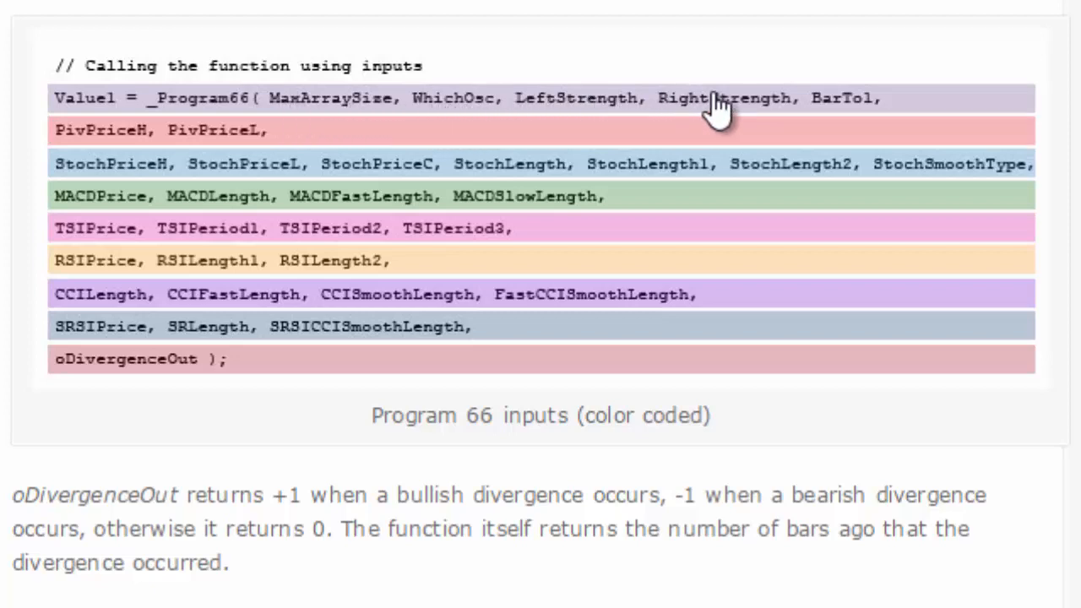
pyautogui.moveTo(831, 110)
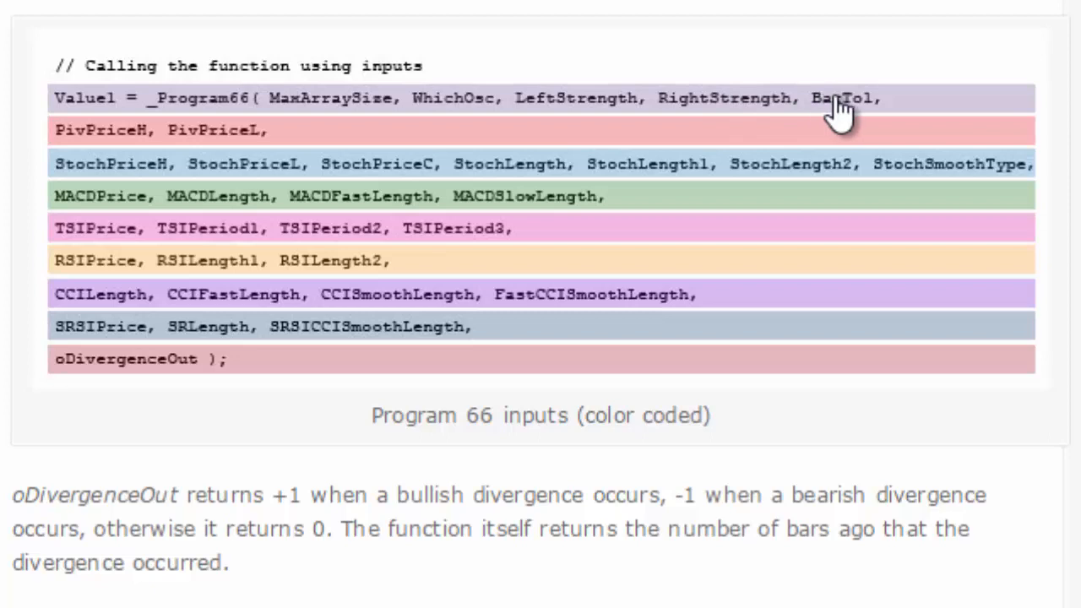
pyautogui.moveTo(196, 149)
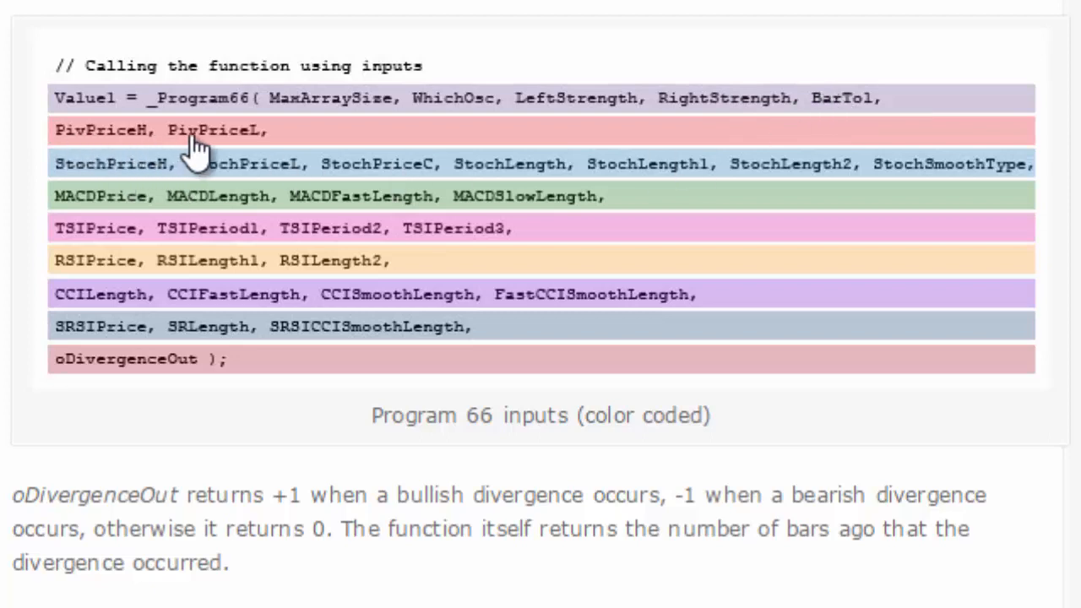
pyautogui.moveTo(172, 149)
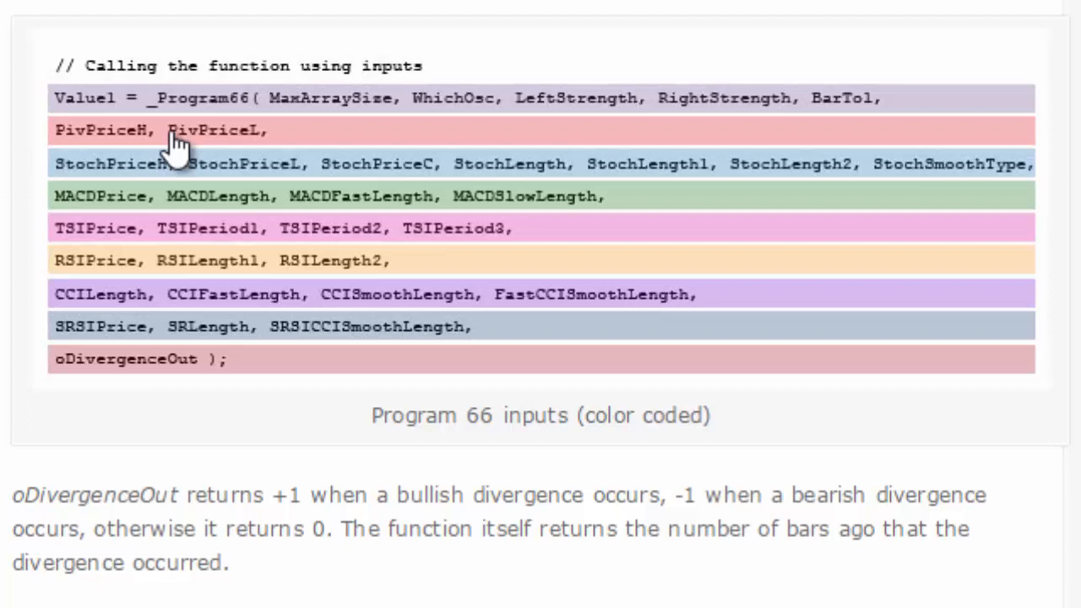
pyautogui.moveTo(245, 143)
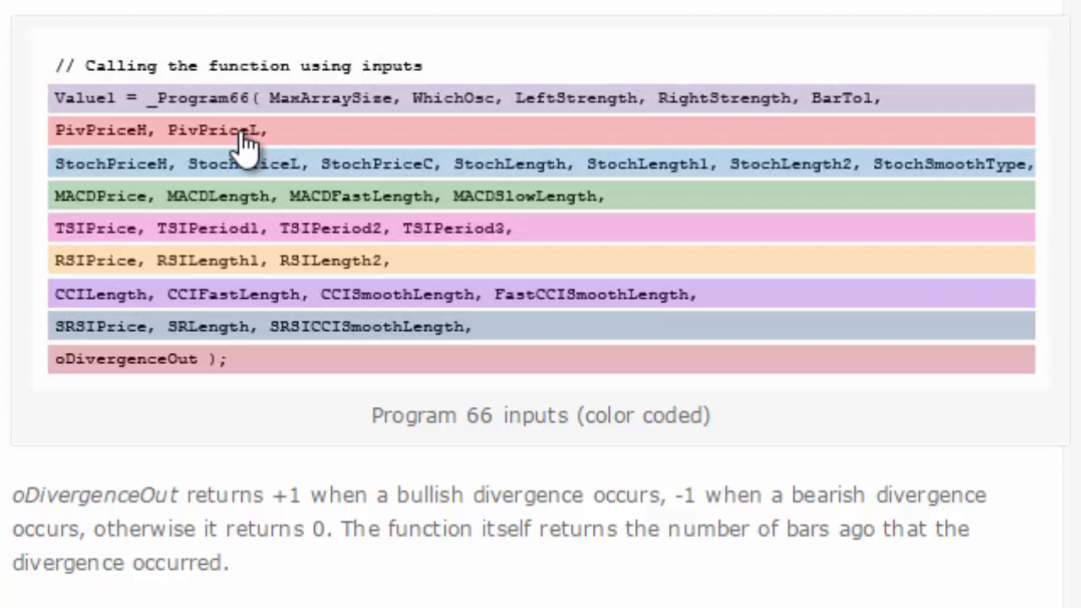
pyautogui.moveTo(236, 149)
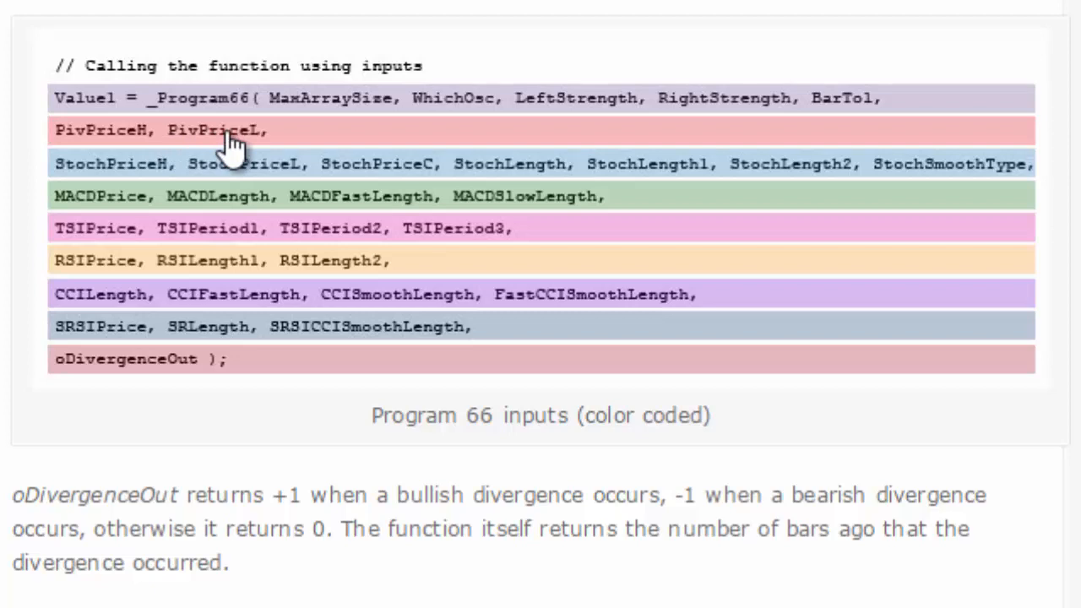
pyautogui.moveTo(93, 186)
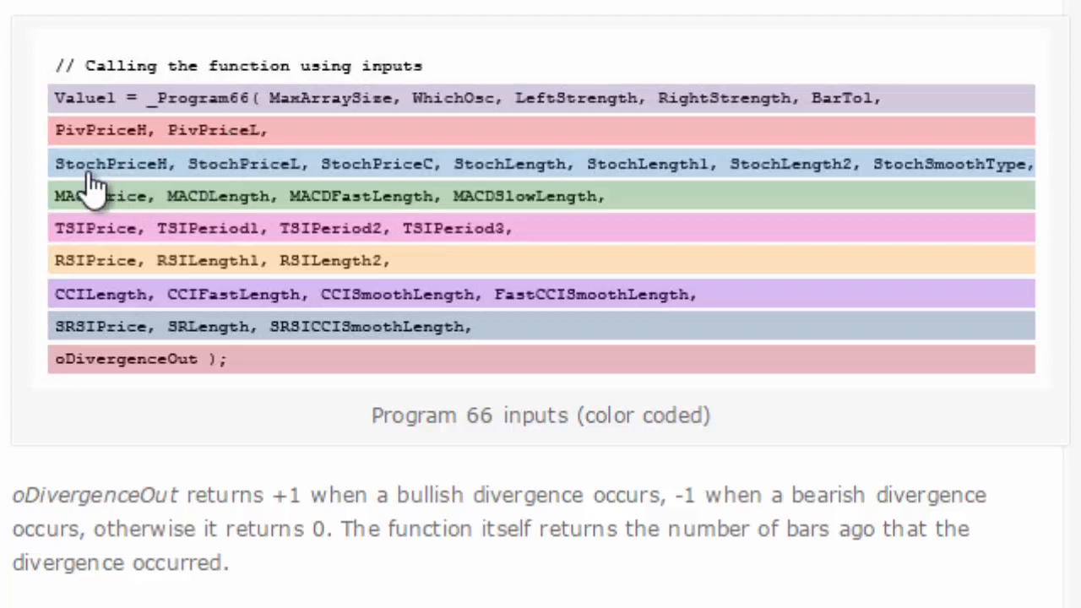
pyautogui.moveTo(283, 179)
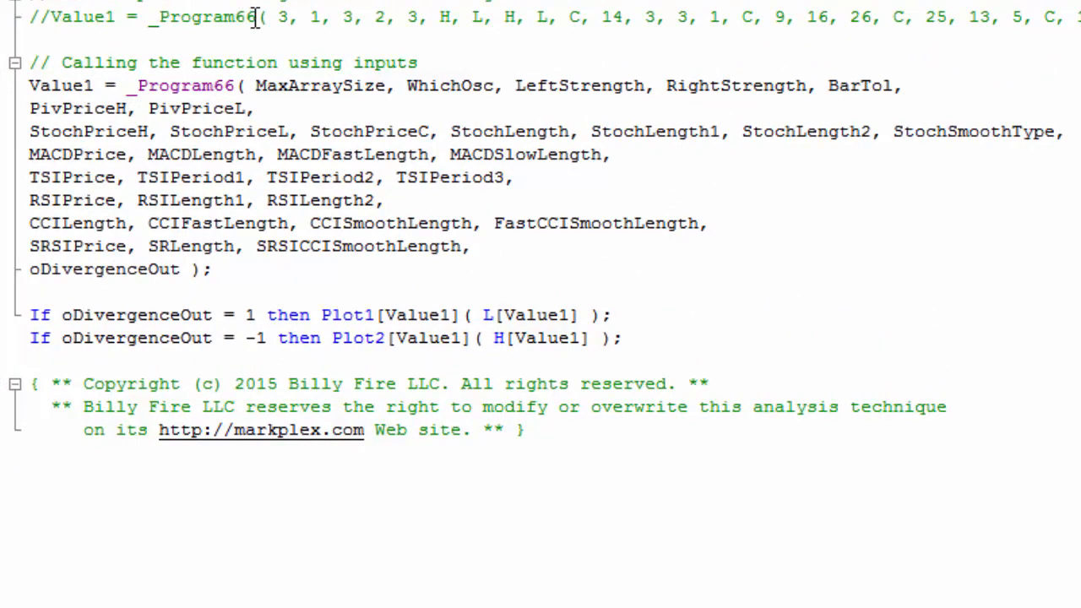
pyautogui.moveTo(270, 17); pyautogui.dragTo(600, 17)
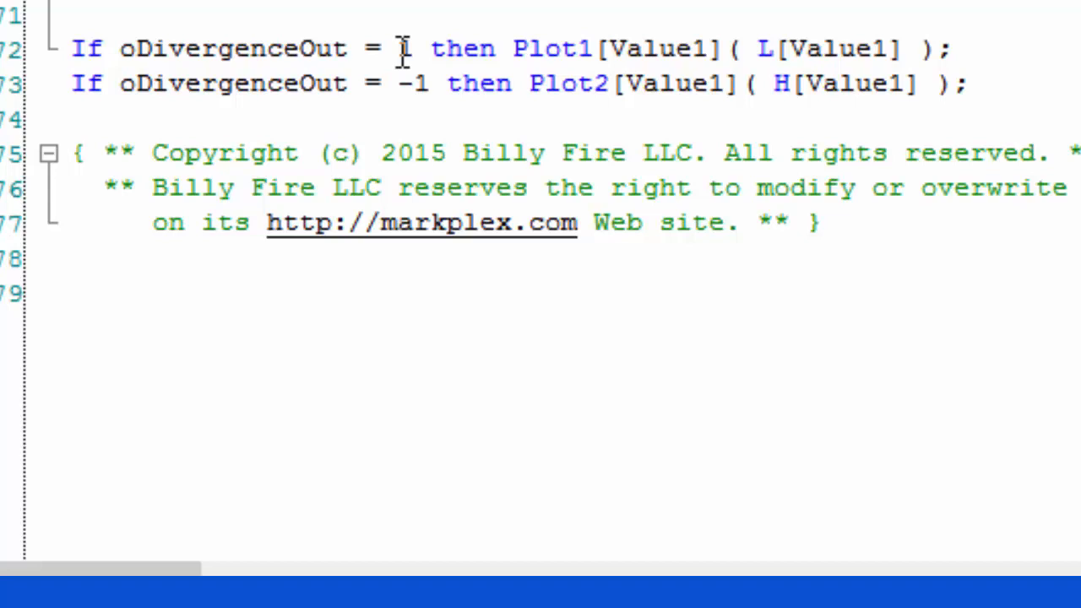
pyautogui.write('1')
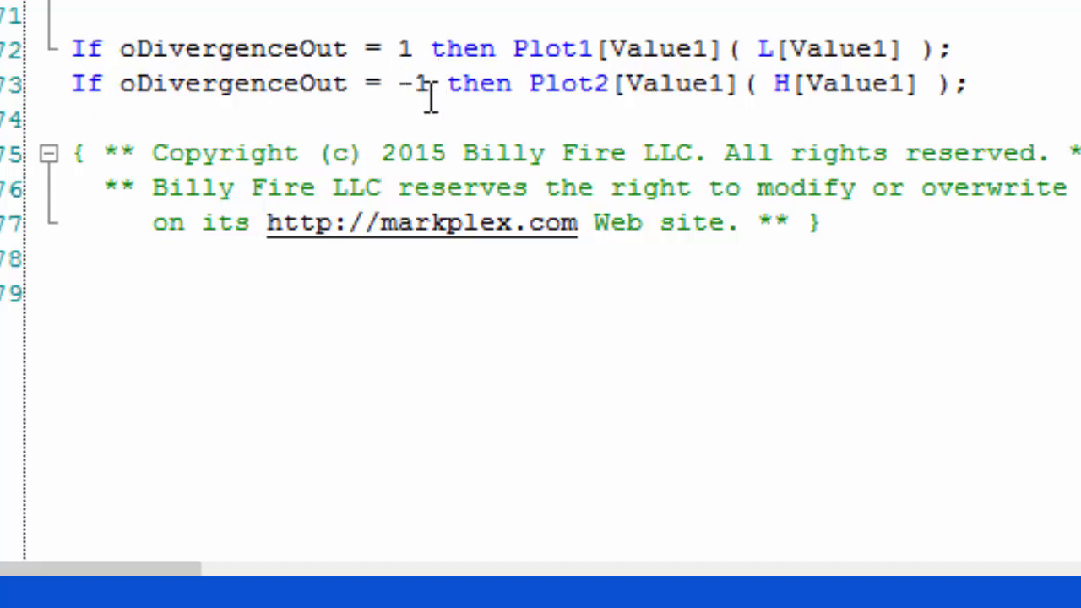
pyautogui.moveTo(433, 47)
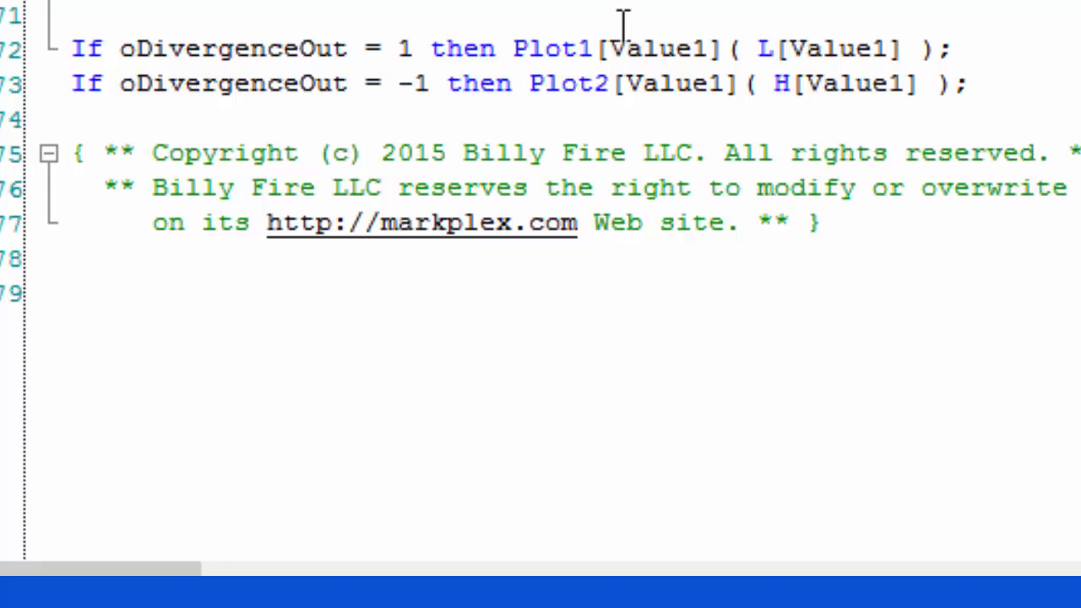
pyautogui.moveTo(623, 48)
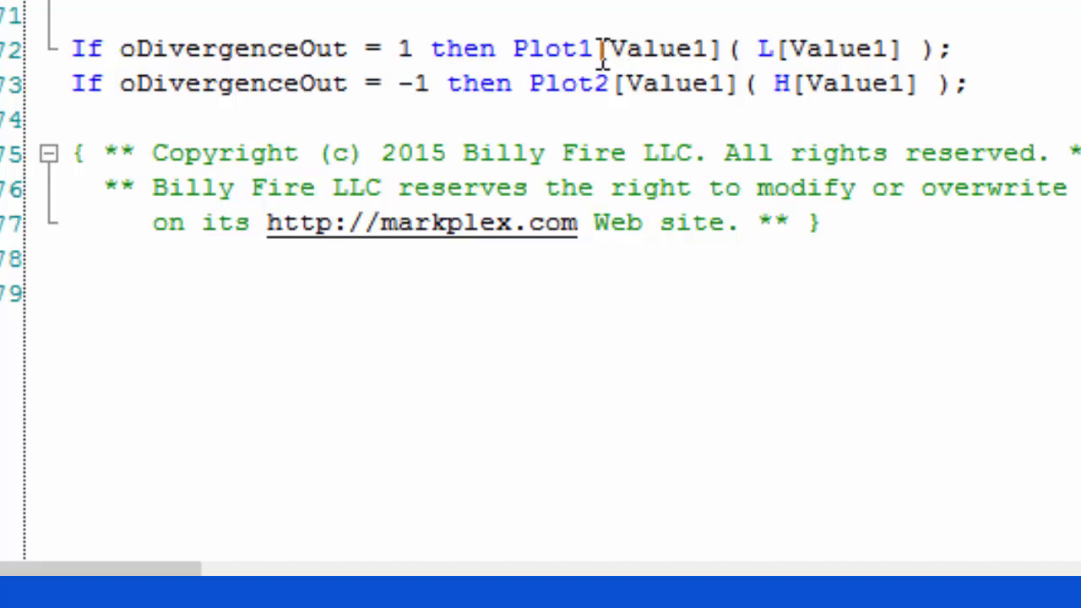
pyautogui.doubleClick(668, 47)
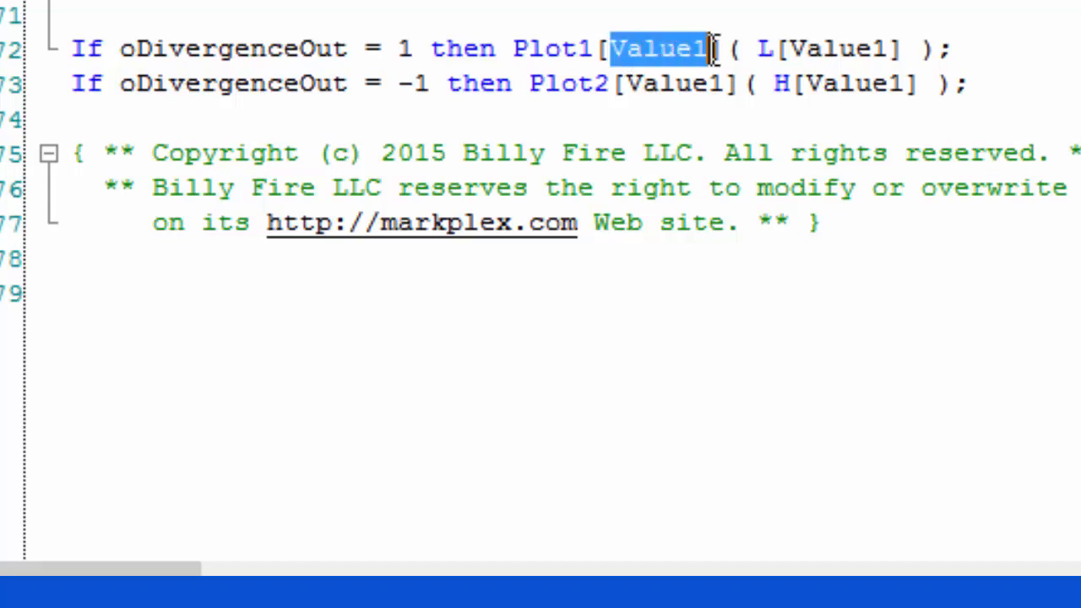
pyautogui.moveTo(625, 93)
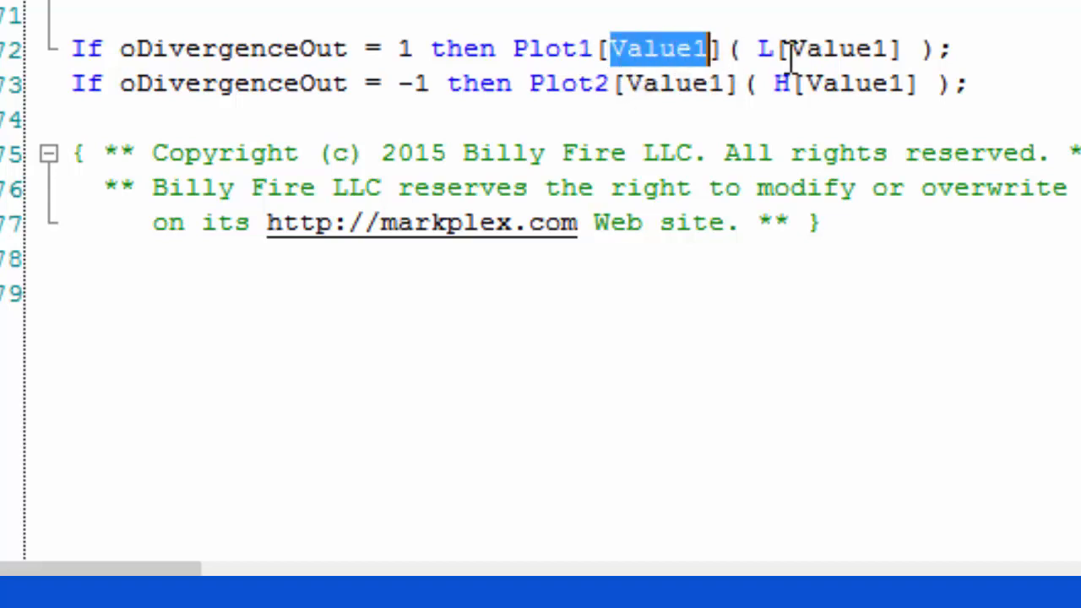
pyautogui.moveTo(794, 48)
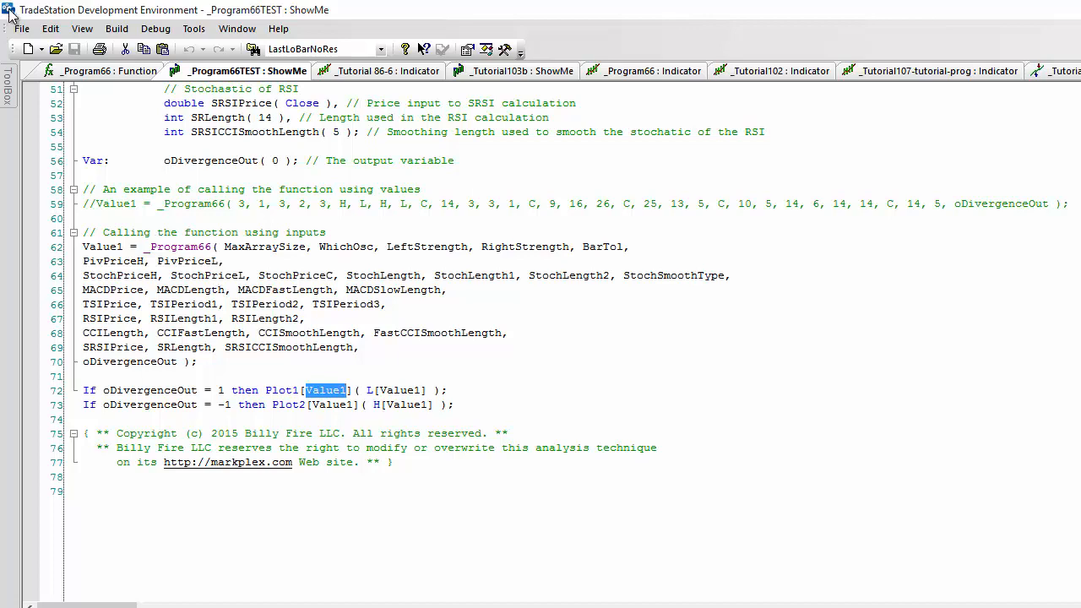
# - Return to the TradeStation chart window and close the Format Analysis Techniques dialog
pyautogui.click(115, 71)
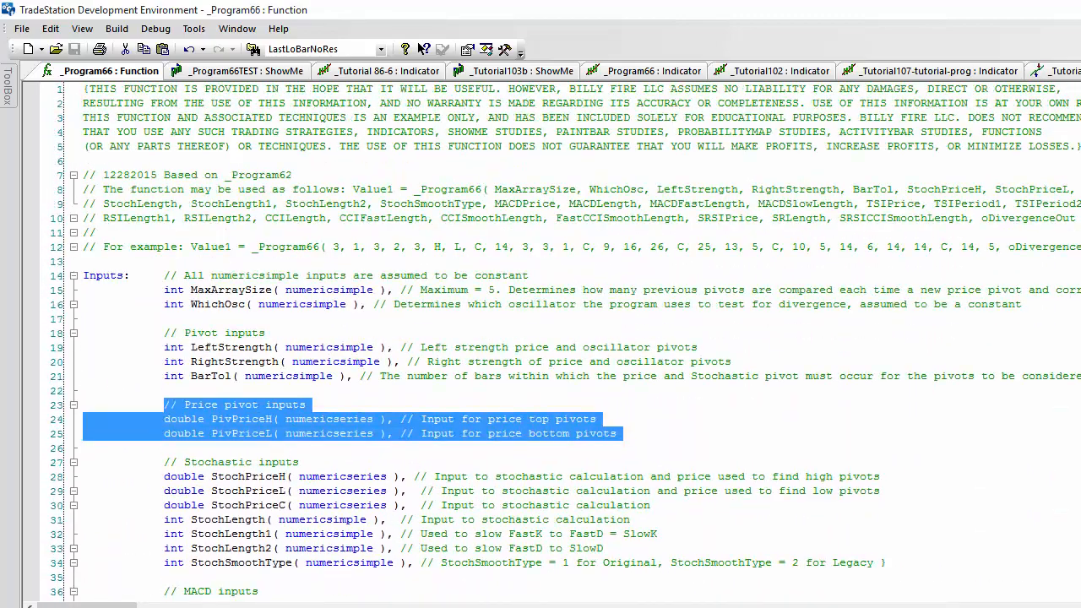
pyautogui.click(307, 405)
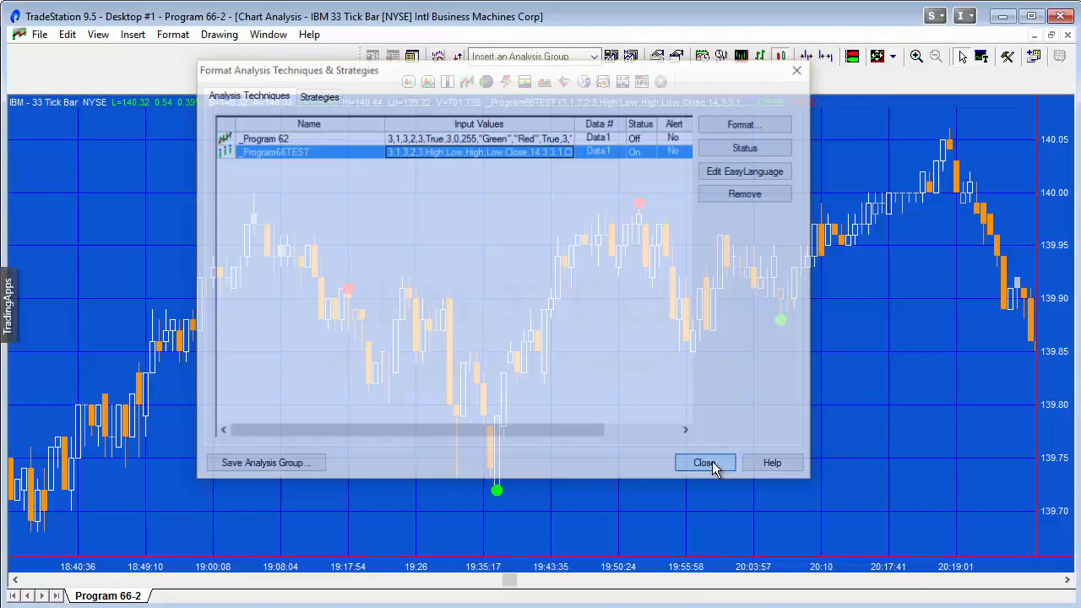
pyautogui.click(705, 463)
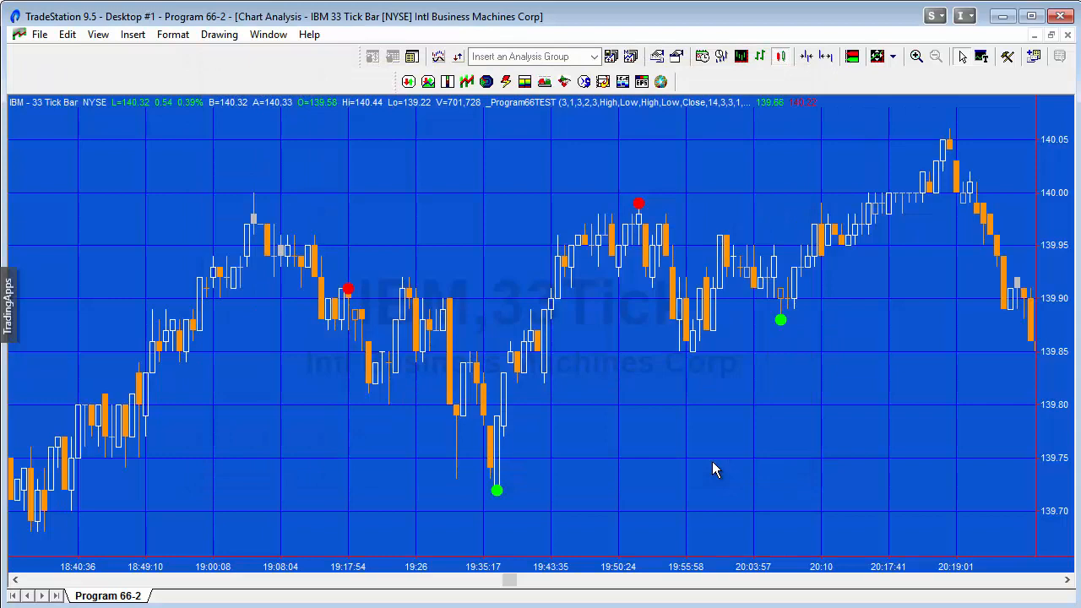